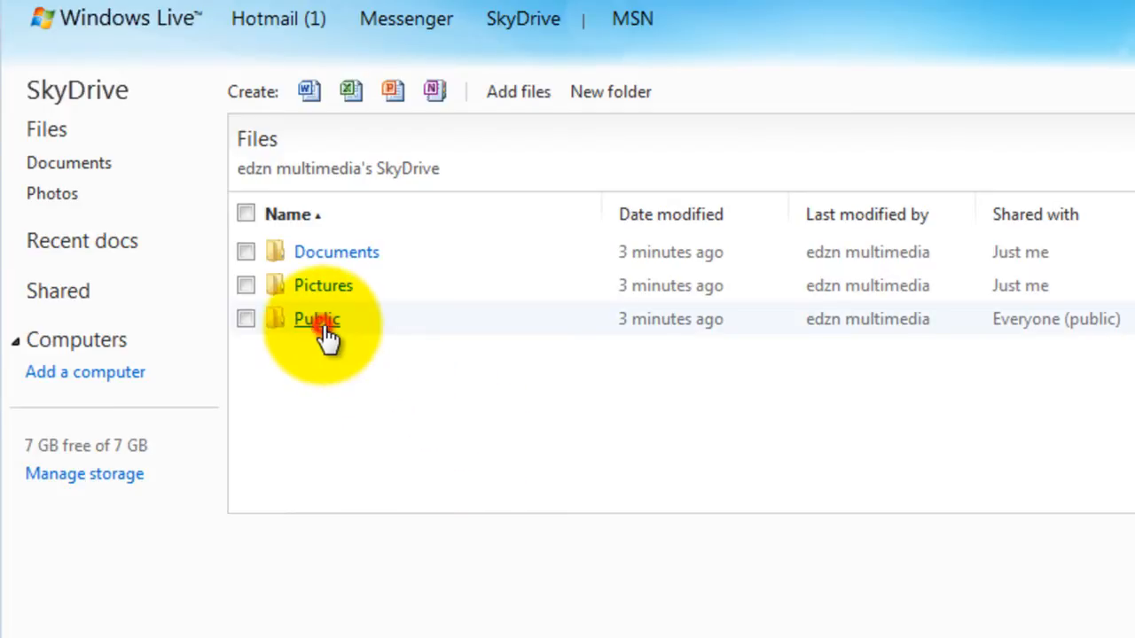
- Upload SlidesDemo.ppt into the SkyDrive Public folder
{"action": "left_click", "coordinate": [317, 319]}
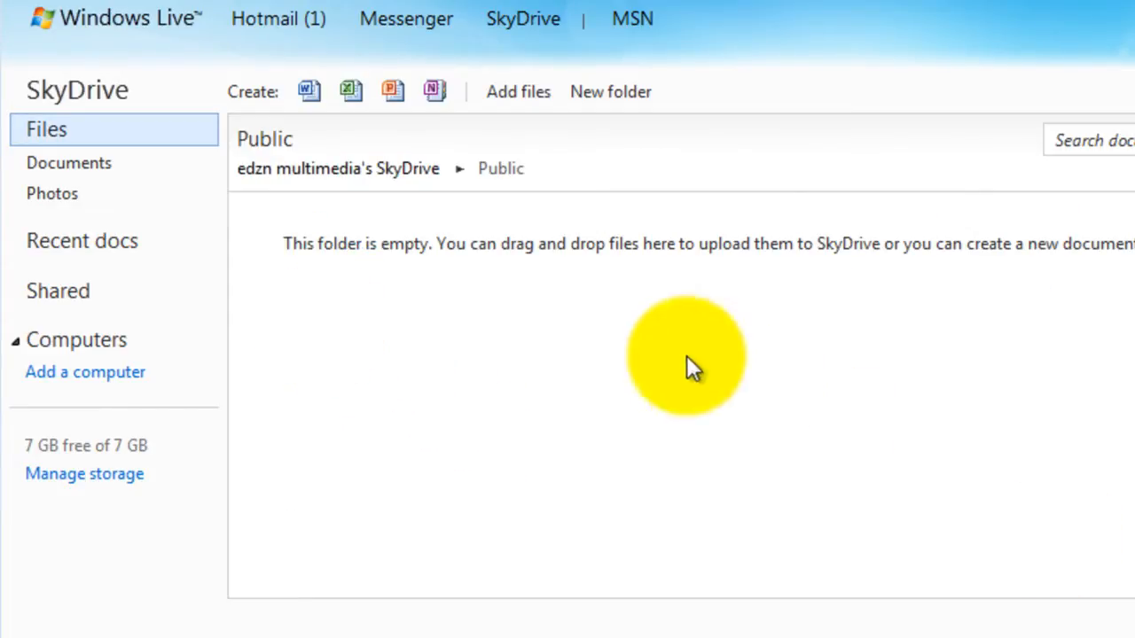
{"action": "left_click", "coordinate": [518, 91]}
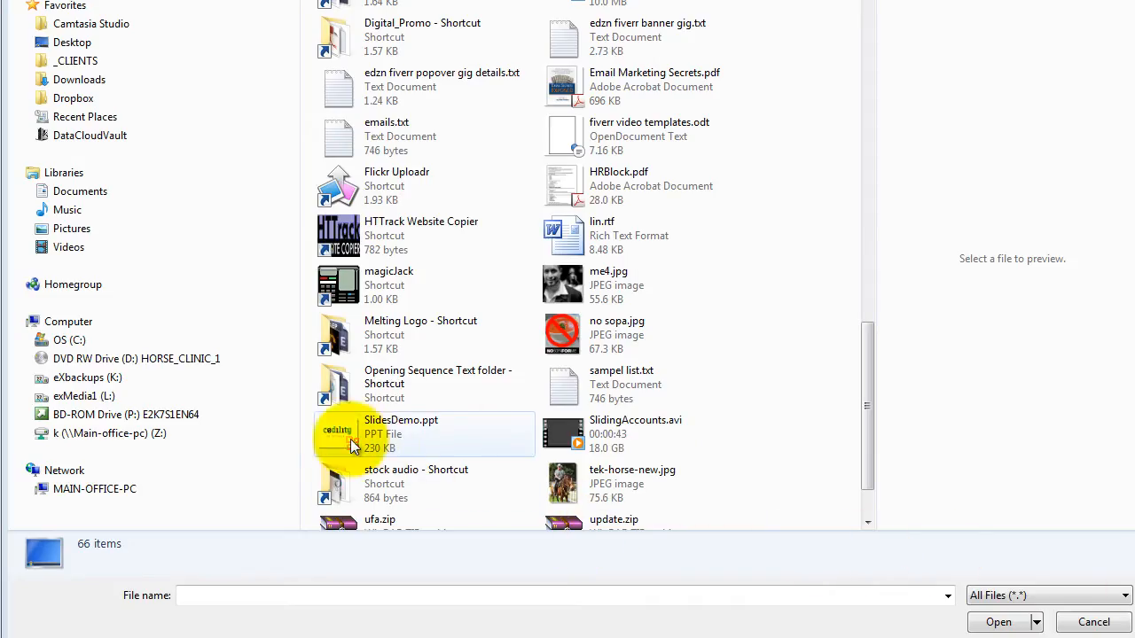
{"action": "left_click", "coordinate": [423, 433]}
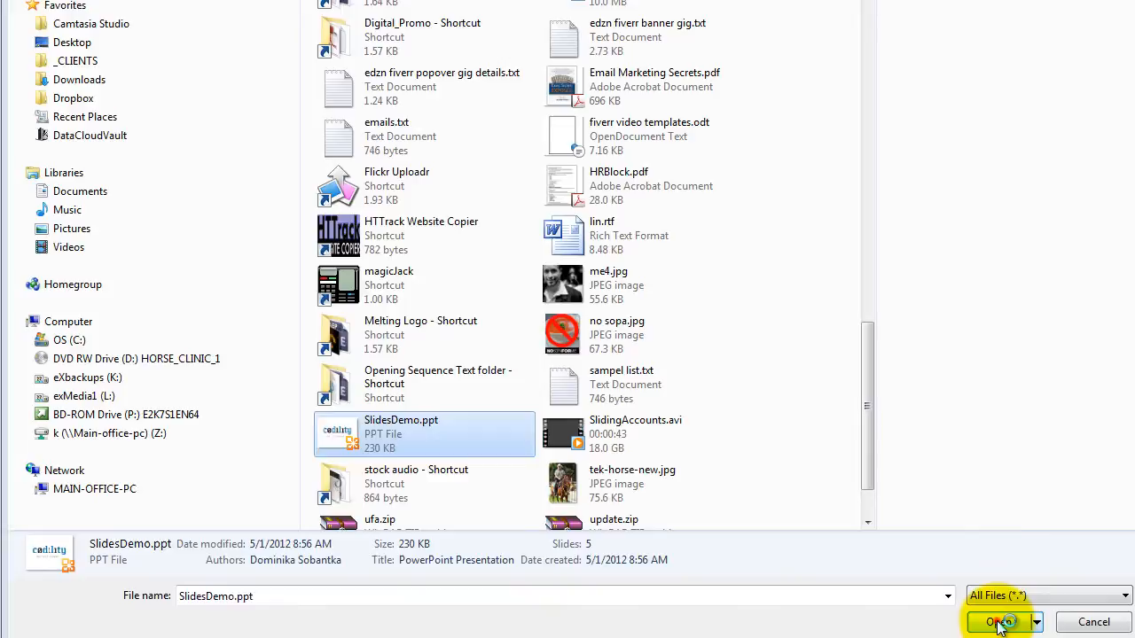
{"action": "left_click", "coordinate": [997, 621]}
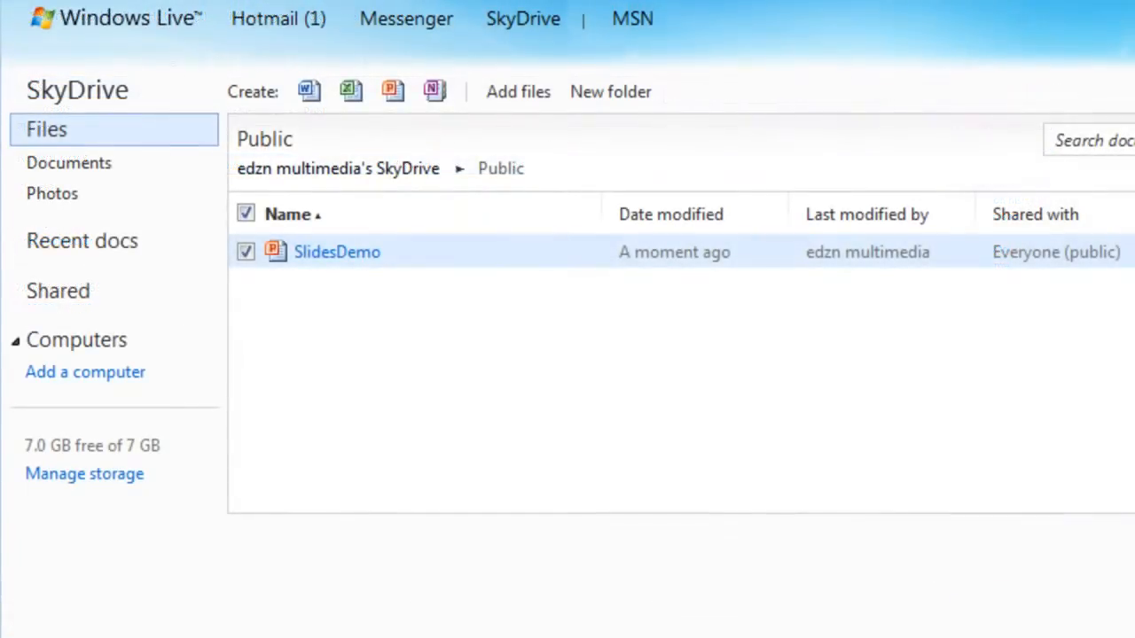
{"action": "mouse_move", "coordinate": [443, 346]}
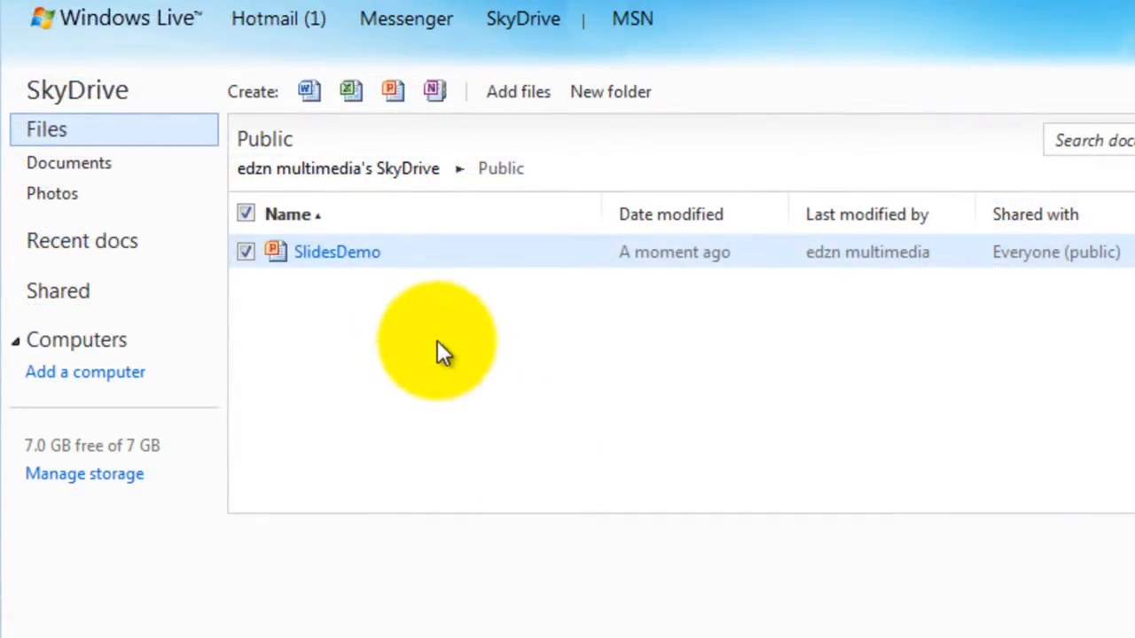
- Generate and copy the SlidesDemo embed HTML code, then close the embed window
{"action": "right_click", "coordinate": [337, 252]}
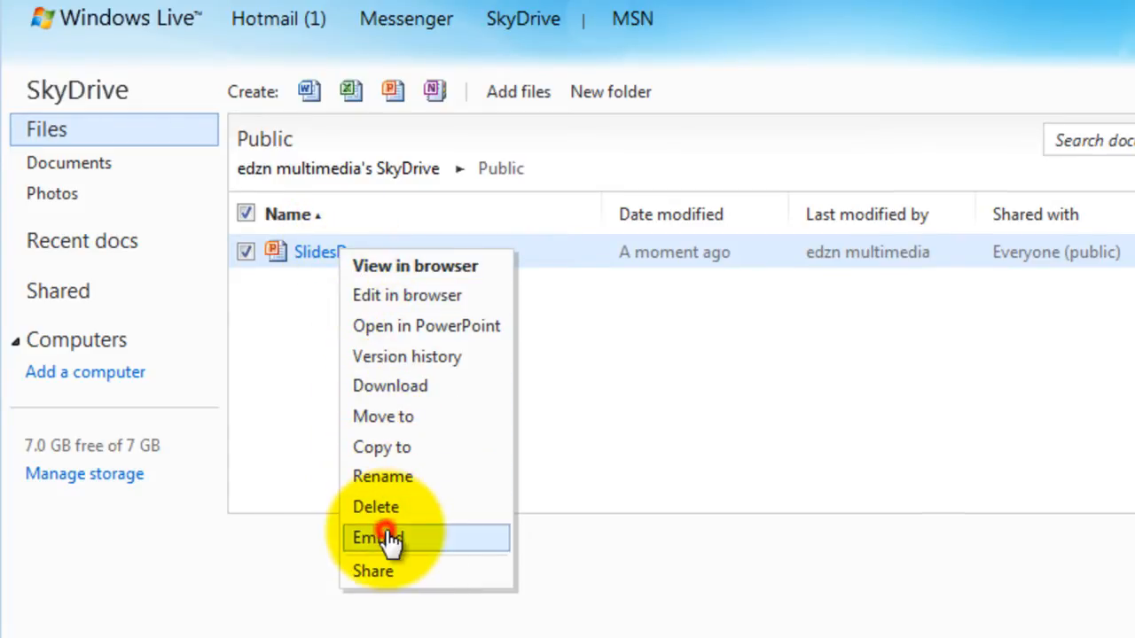
{"action": "left_click", "coordinate": [375, 537]}
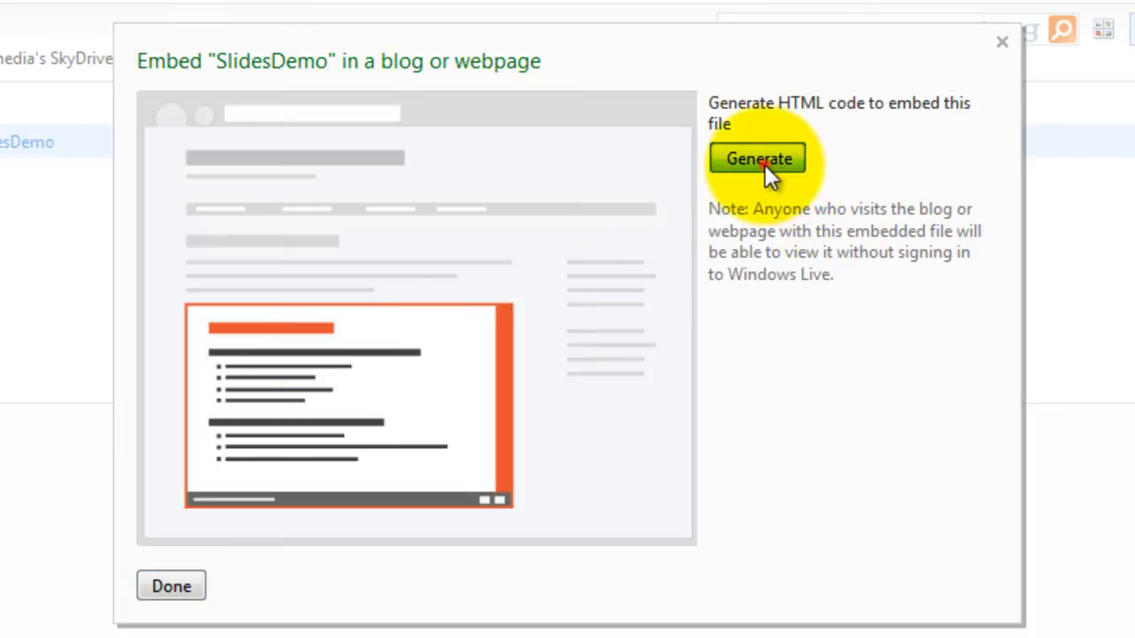
{"action": "left_click", "coordinate": [757, 158]}
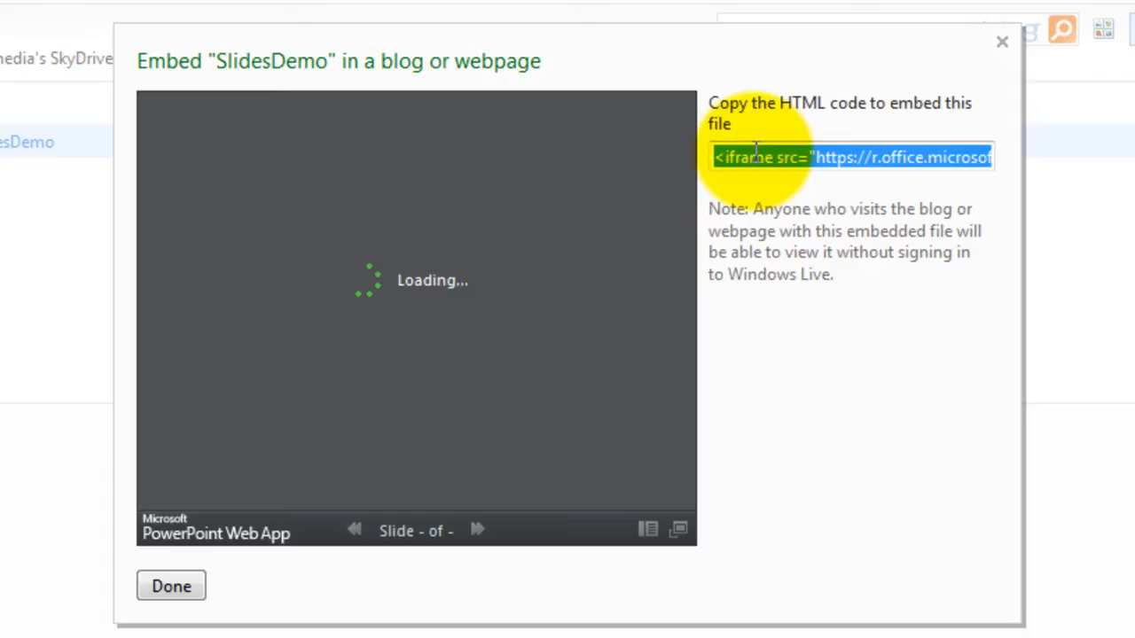
{"action": "right_click", "coordinate": [851, 157]}
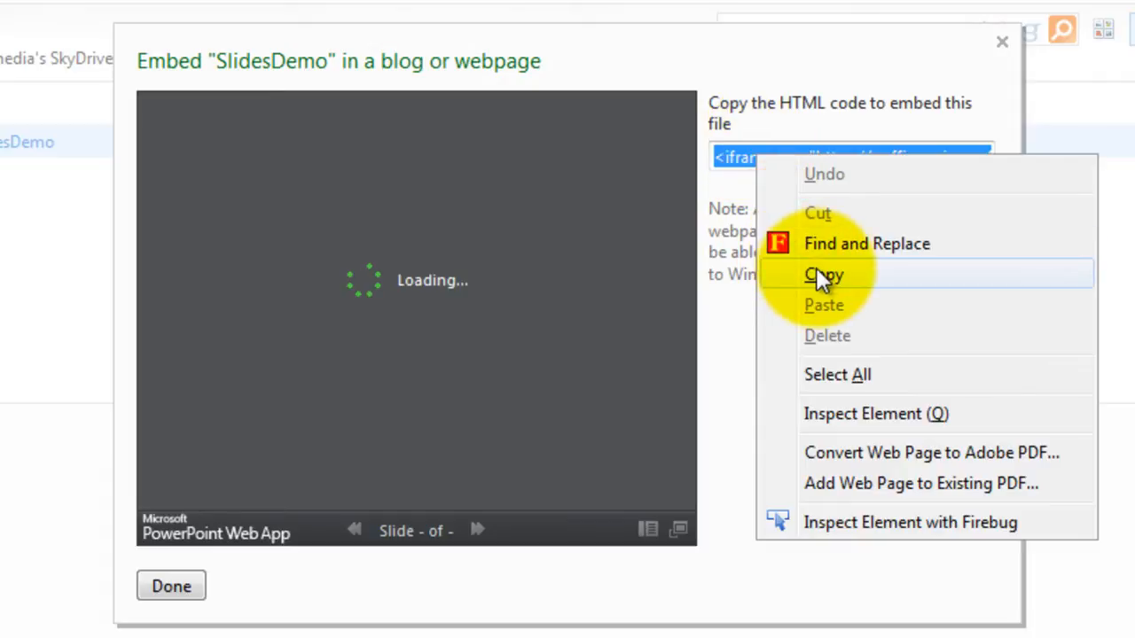
{"action": "left_click", "coordinate": [824, 275]}
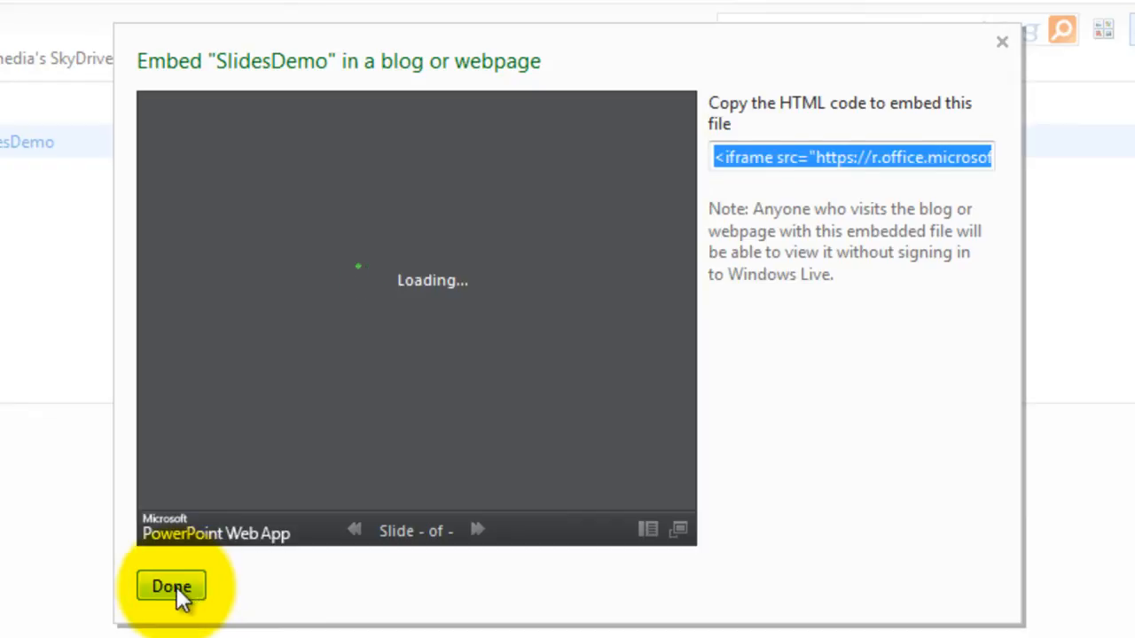
{"action": "left_click", "coordinate": [172, 586]}
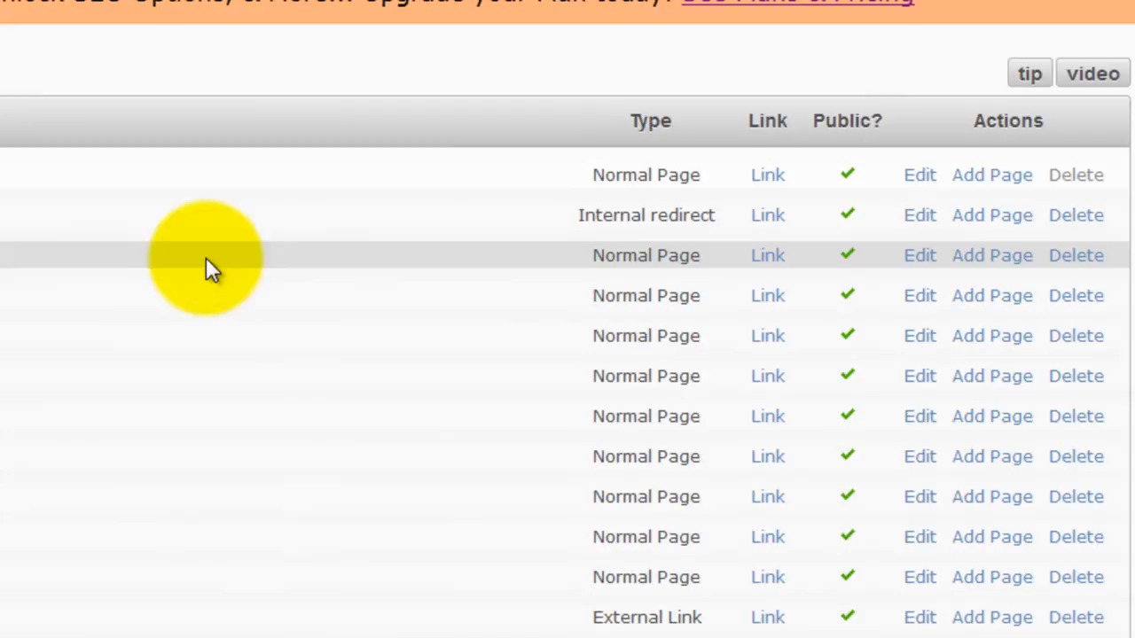
{"action": "mouse_move", "coordinate": [919, 255]}
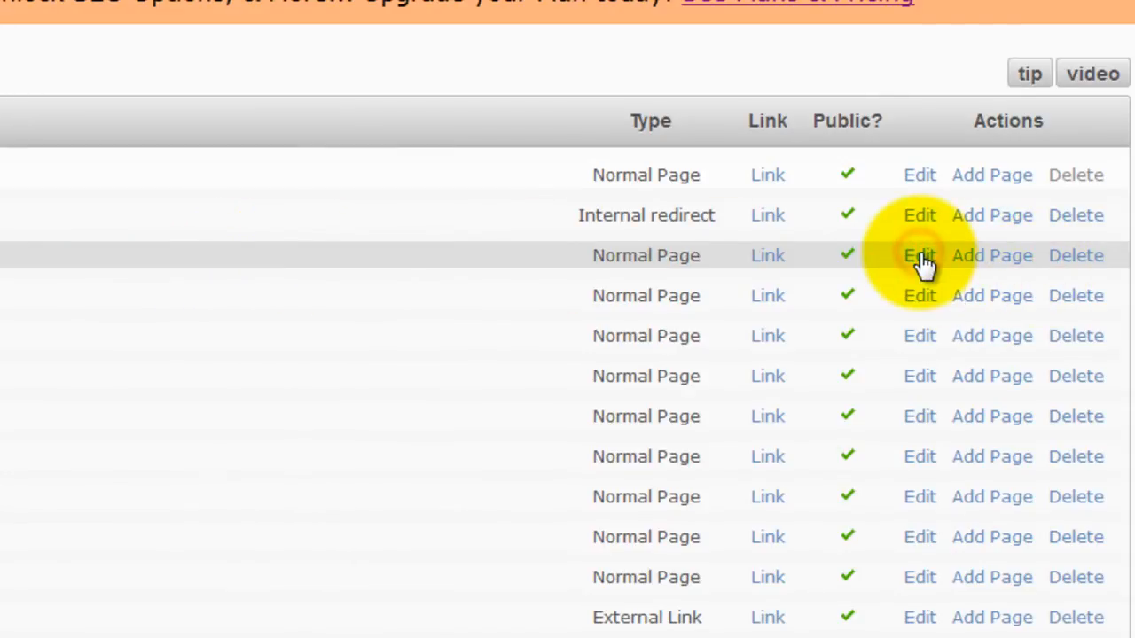
- Edit the Company page and scroll down to its 'Who We Are' content editor
{"action": "left_click", "coordinate": [919, 256]}
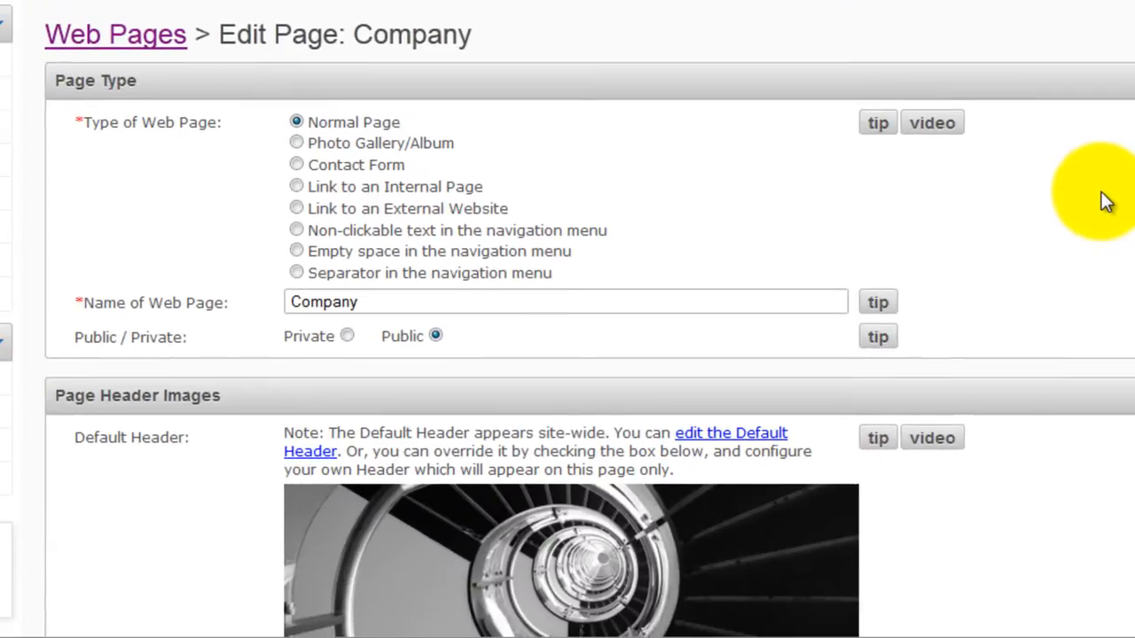
{"action": "scroll", "scroll_direction": "down", "scroll_amount": 3}
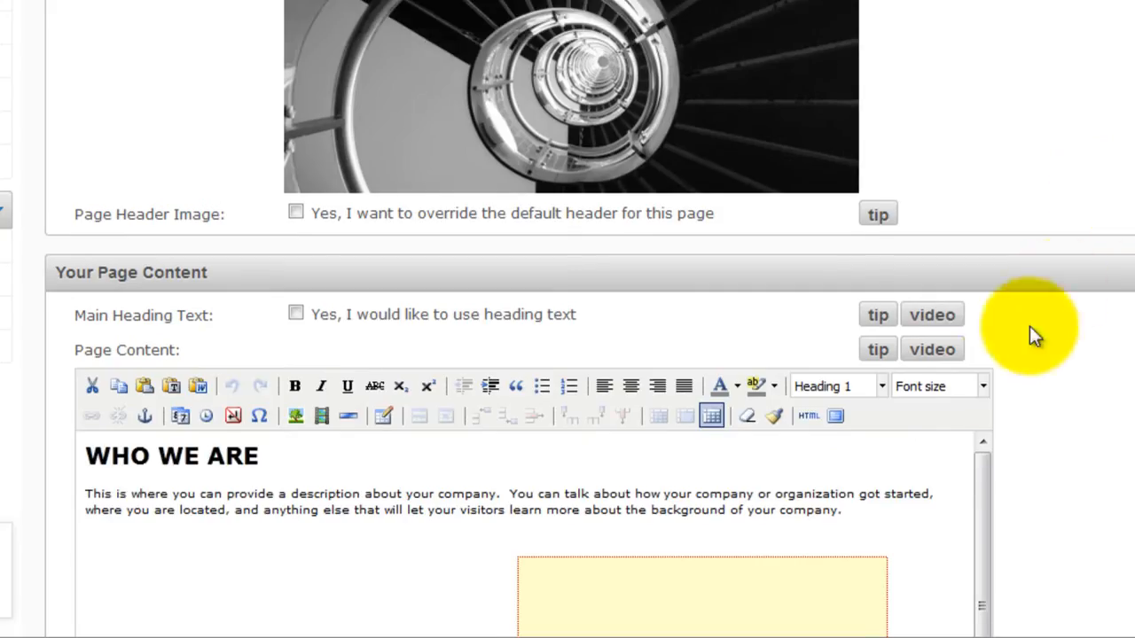
- Paste the SlidesDemo iframe code into the Company content HTML and save the page
{"action": "left_click", "coordinate": [808, 415]}
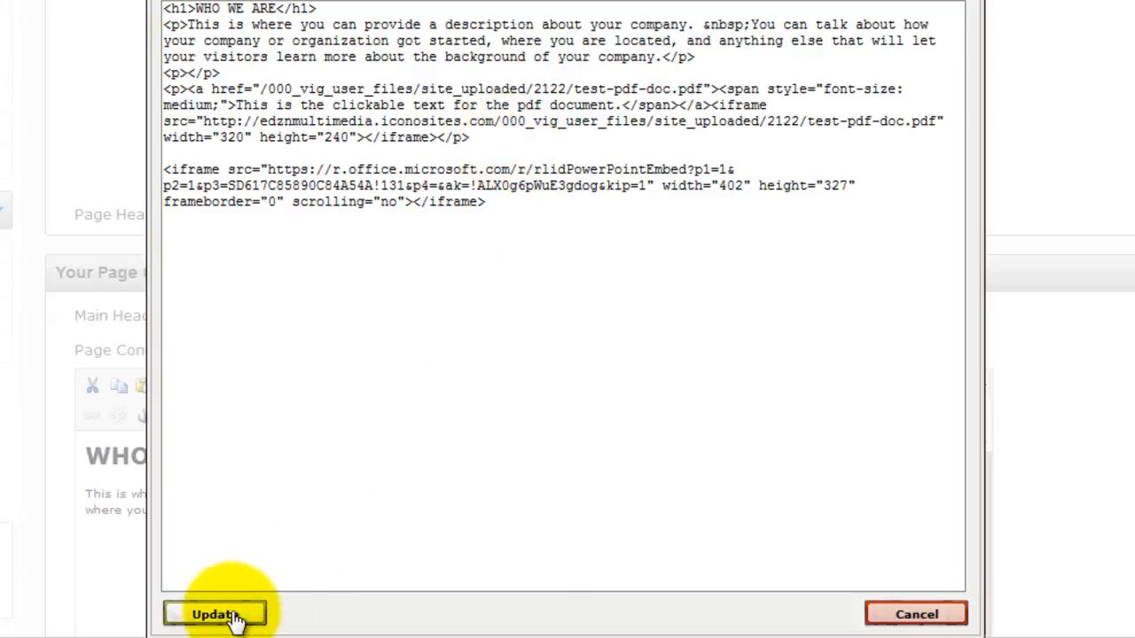
{"action": "left_click", "coordinate": [215, 613]}
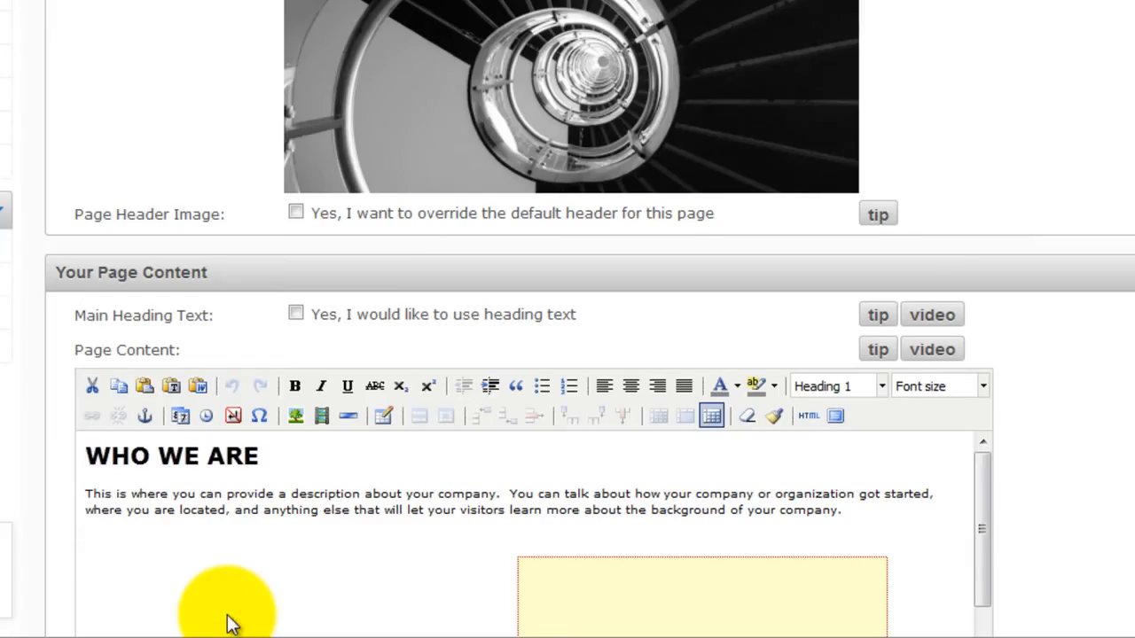
{"action": "scroll", "scroll_direction": "down", "scroll_amount": 3}
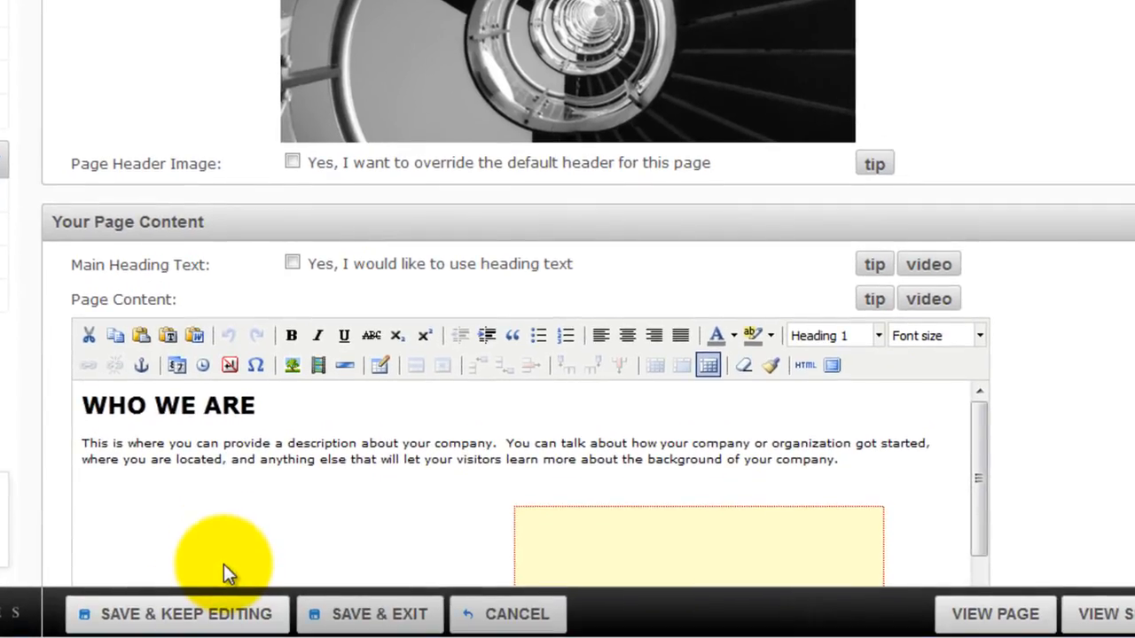
{"action": "left_click", "coordinate": [177, 613]}
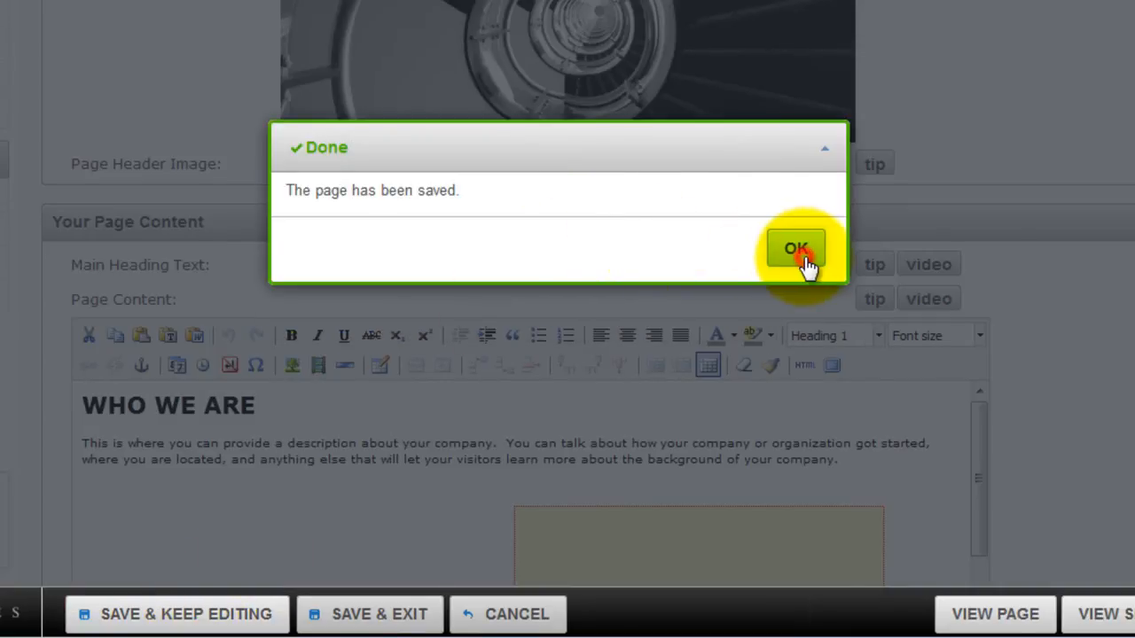
{"action": "left_click", "coordinate": [795, 248]}
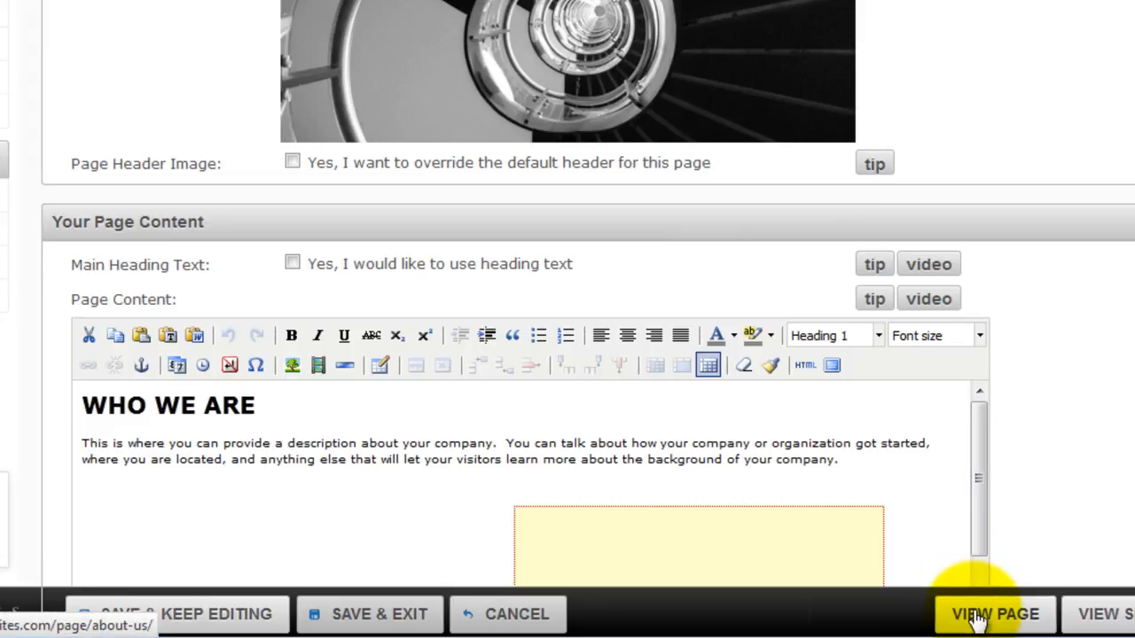
- View the live Company page and scroll to the embedded SlidesDemo viewer
{"action": "left_click", "coordinate": [993, 614]}
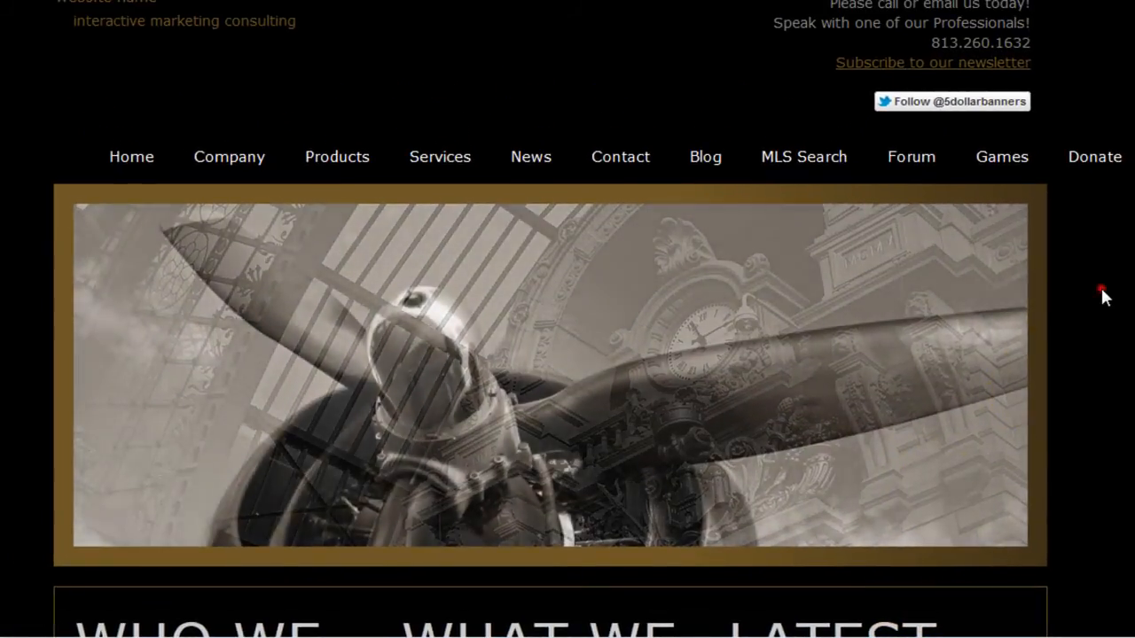
{"action": "scroll", "scroll_direction": "down", "scroll_amount": 3}
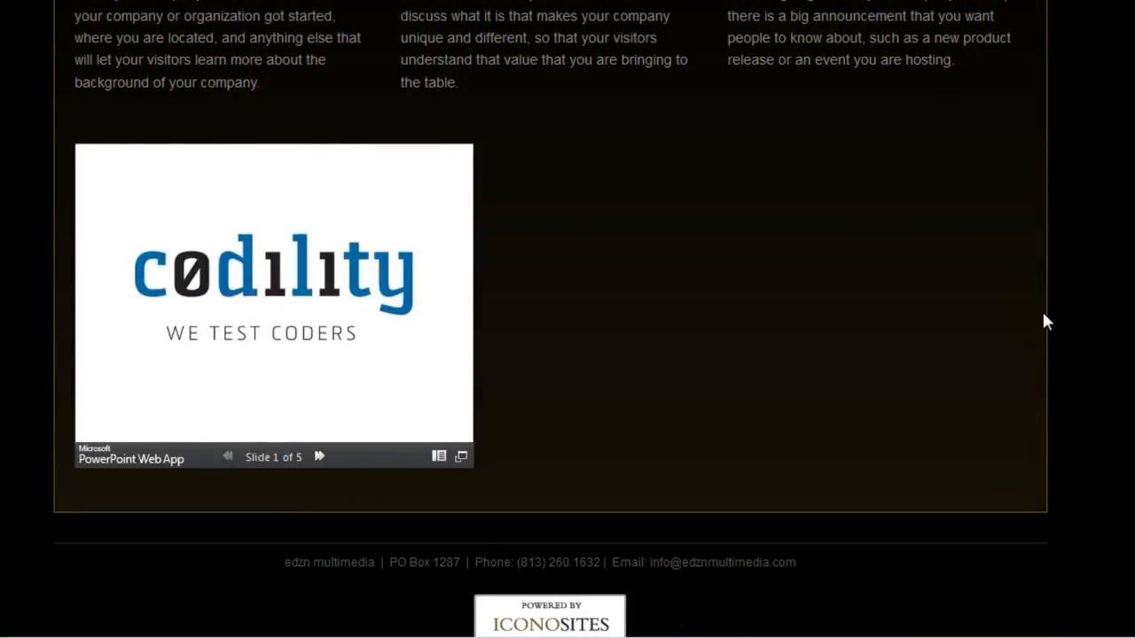